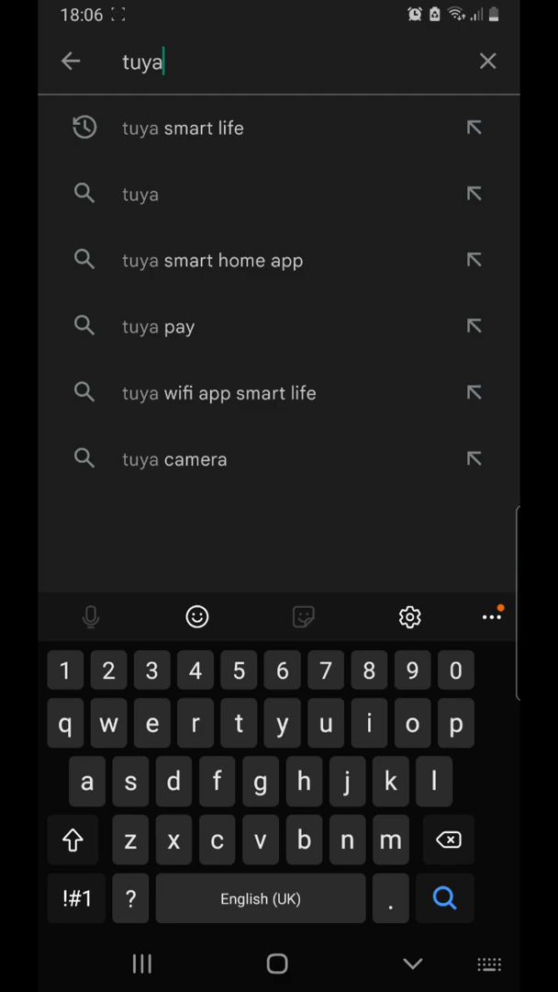
Install Tuya Smart from its Play Store search suggestion
{"action": "left_click", "coordinate": [181, 128]}
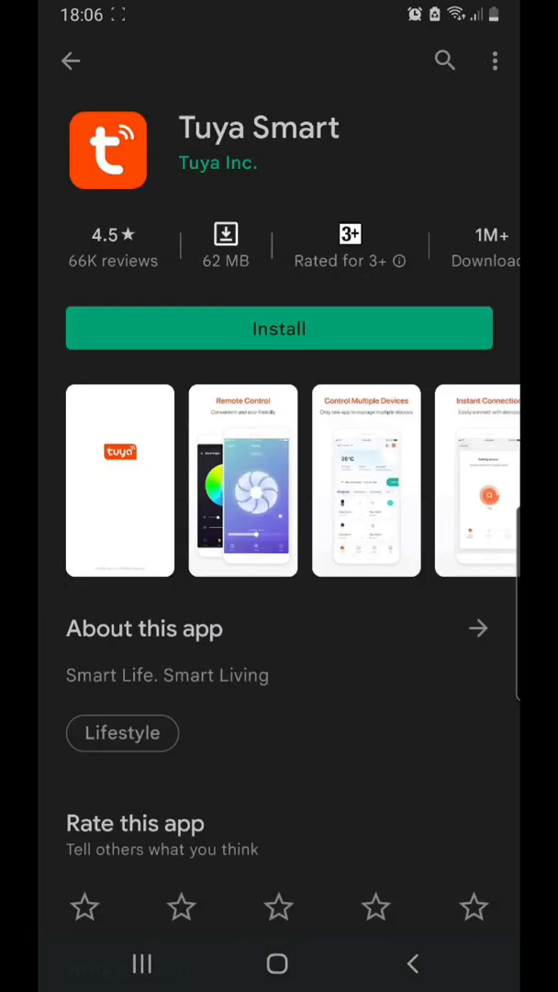
{"action": "left_click", "coordinate": [279, 328]}
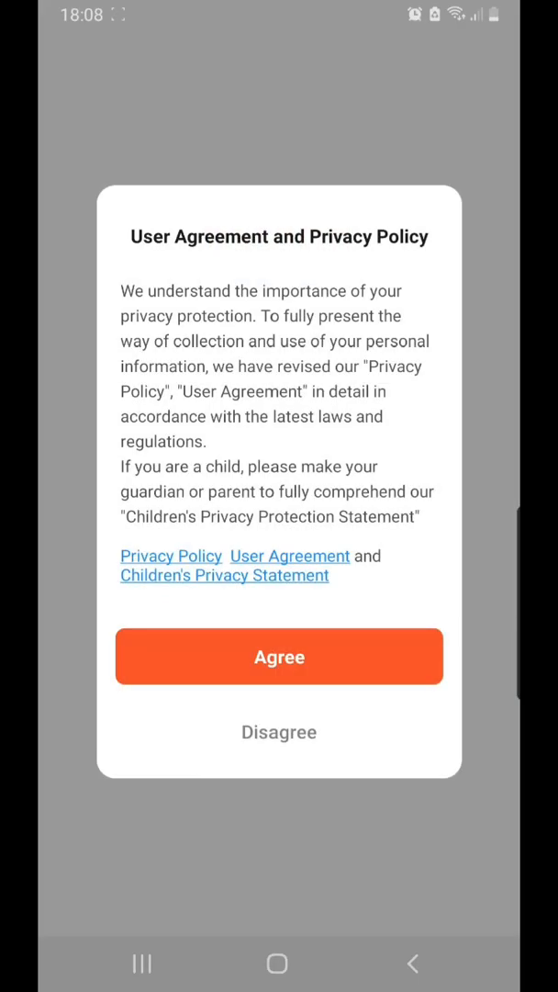
Accept the privacy policy and log in with account credentials and I Agree ticked
{"action": "left_click", "coordinate": [279, 657]}
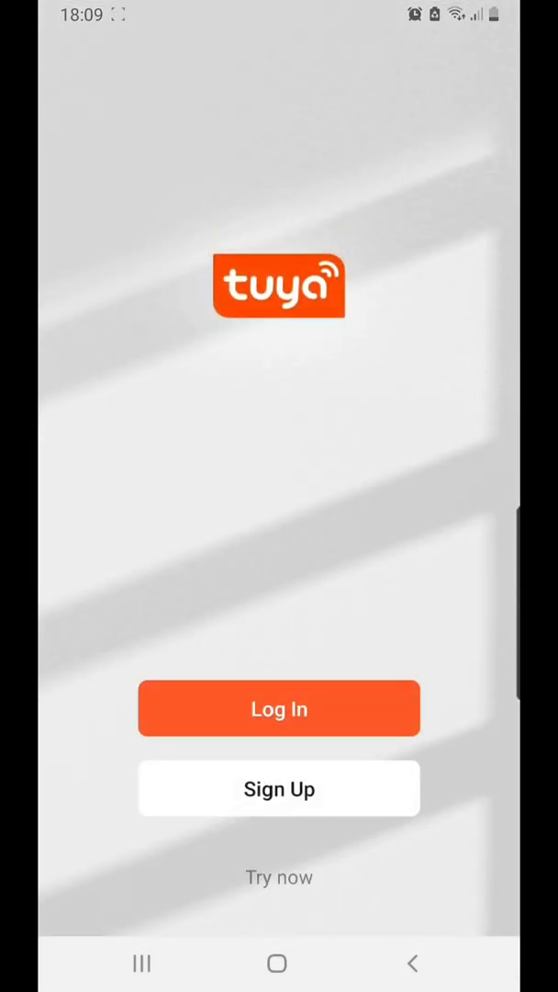
{"action": "left_click", "coordinate": [279, 788]}
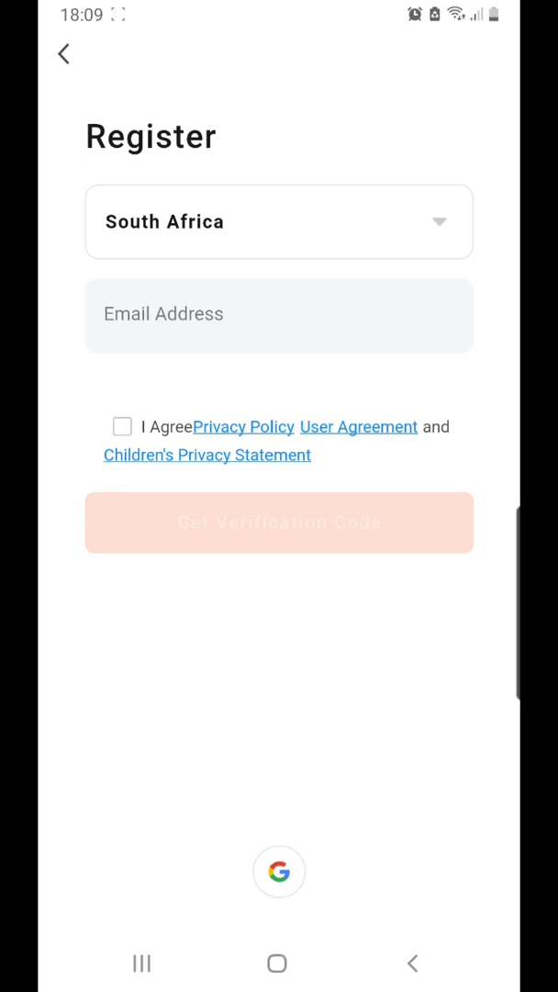
{"action": "left_click", "coordinate": [63, 54]}
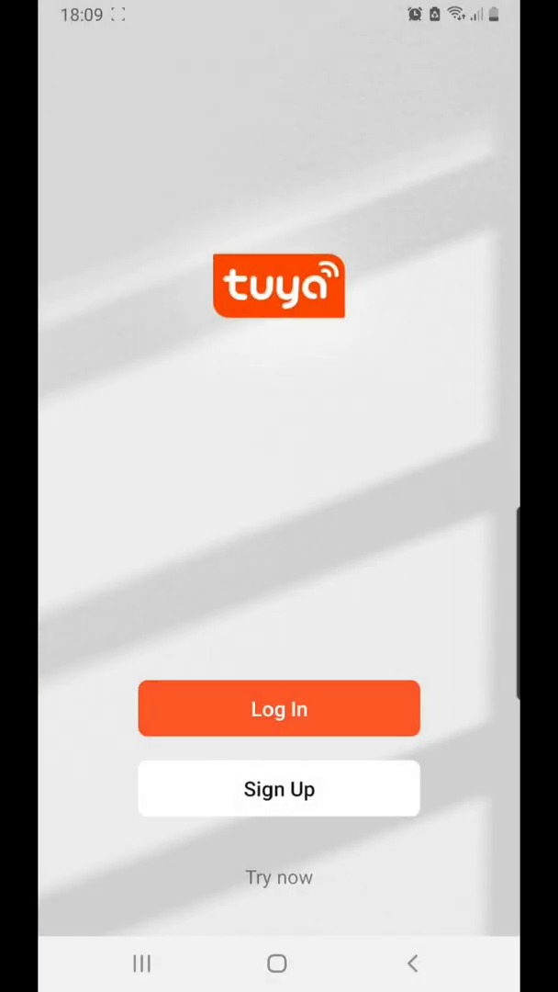
{"action": "left_click", "coordinate": [280, 708]}
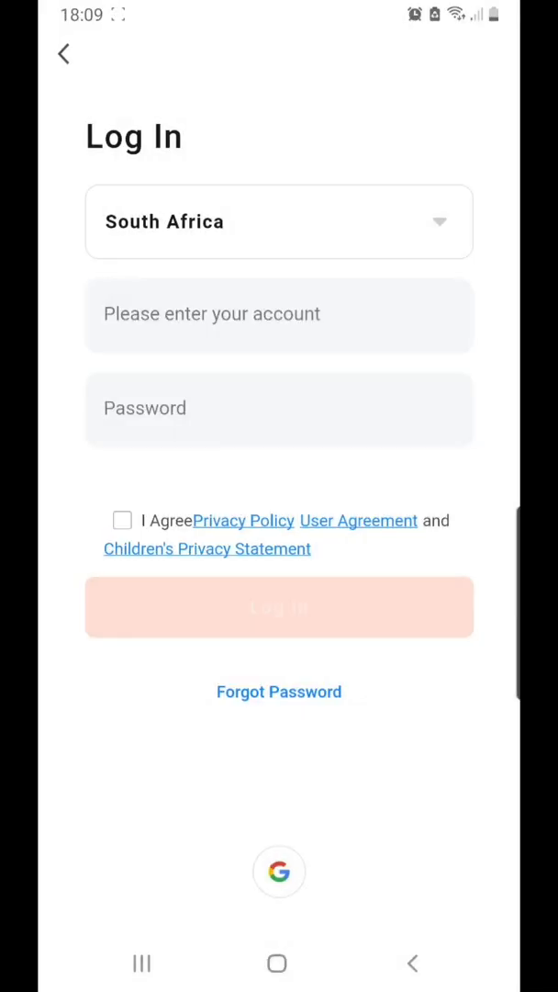
{"action": "left_click", "coordinate": [279, 316]}
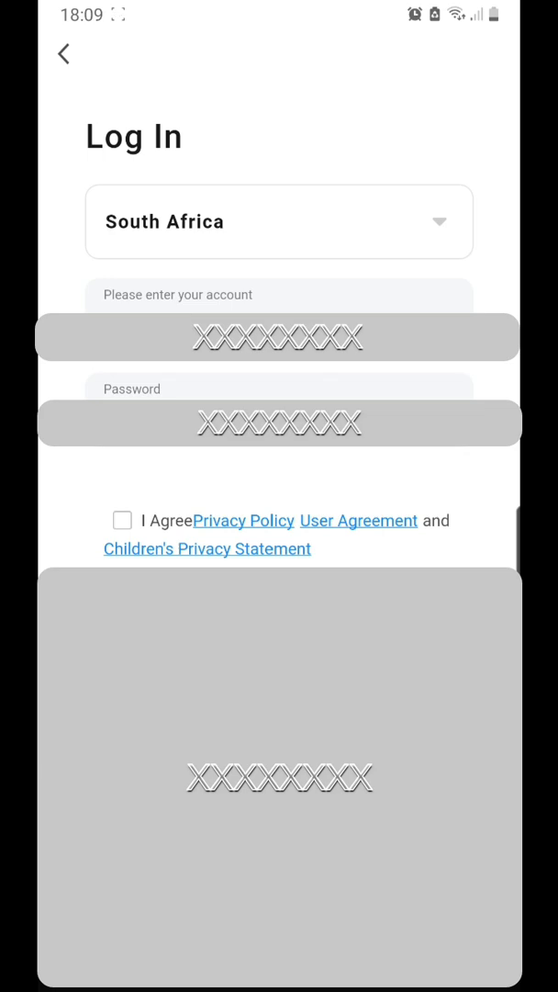
{"action": "left_click", "coordinate": [121, 520]}
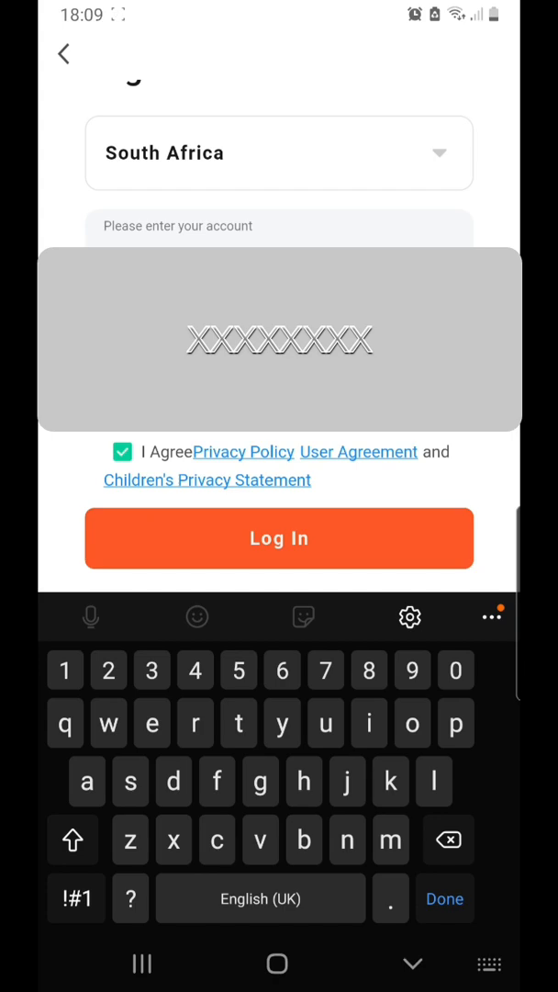
{"action": "left_click", "coordinate": [280, 539]}
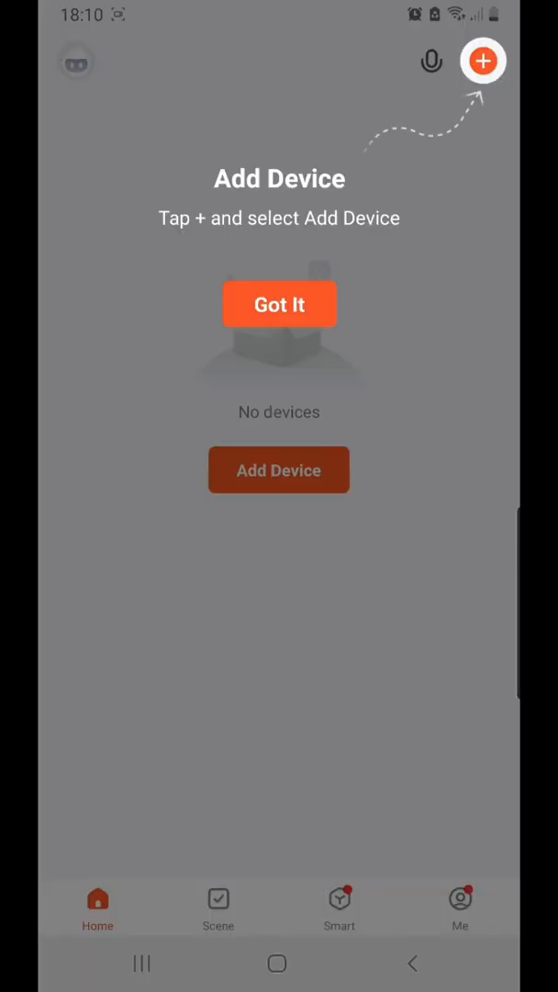
Begin Add Device, dismiss tips, and allow location access only while using the app
{"action": "left_click", "coordinate": [279, 304]}
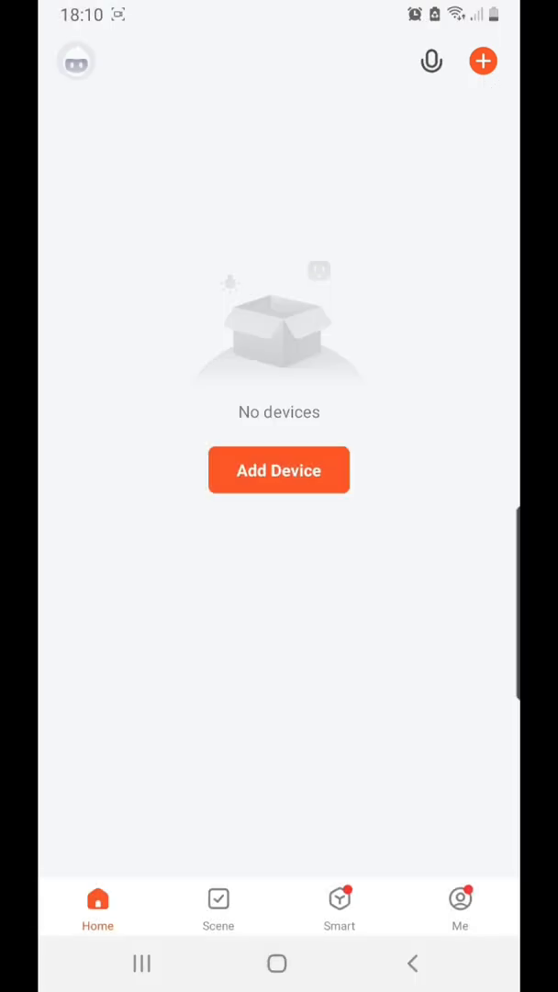
{"action": "left_click", "coordinate": [279, 470]}
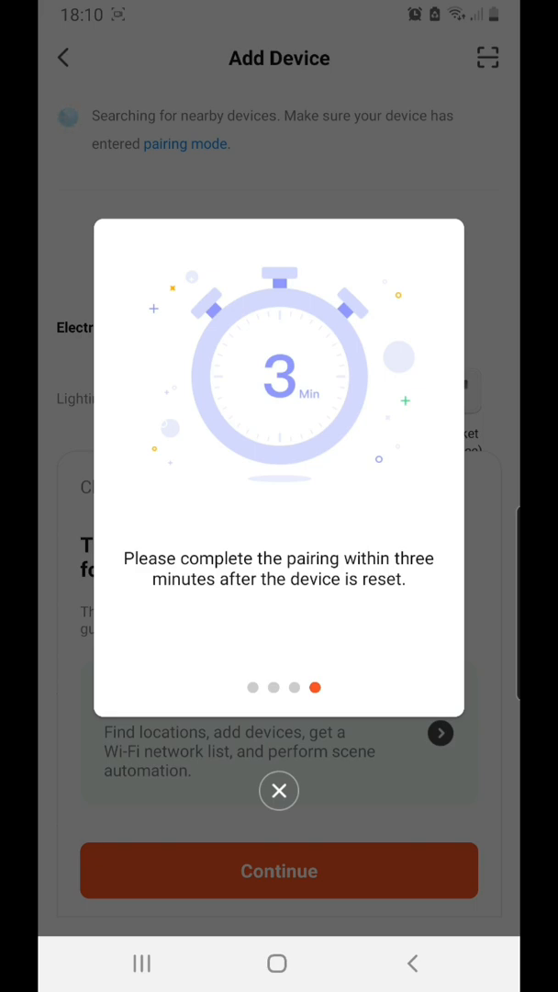
{"action": "left_click", "coordinate": [279, 791]}
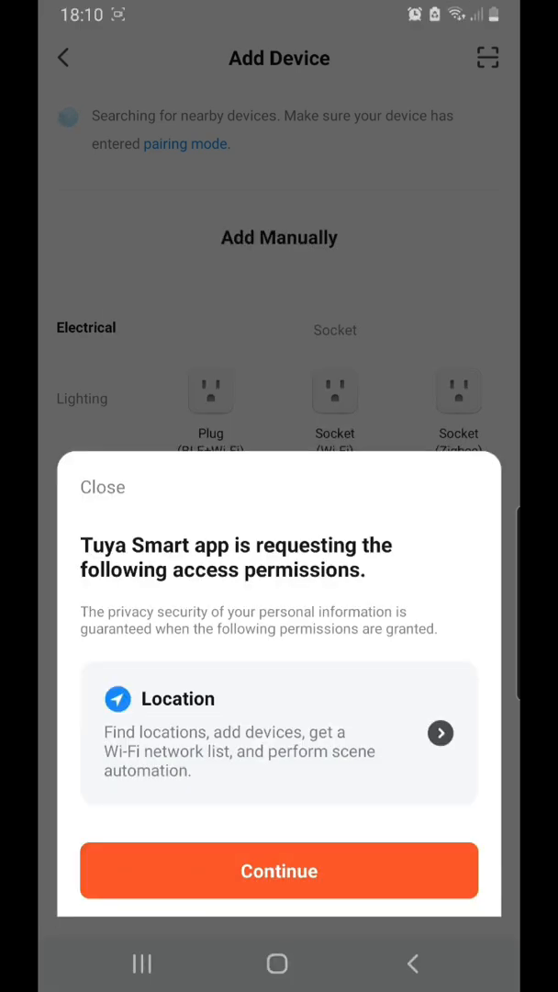
{"action": "left_click", "coordinate": [279, 871]}
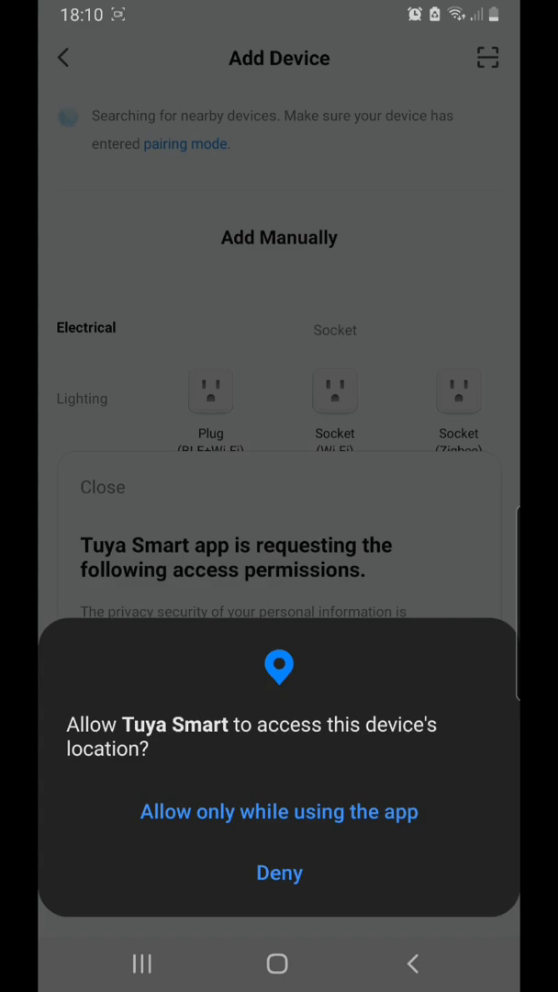
{"action": "left_click", "coordinate": [280, 812]}
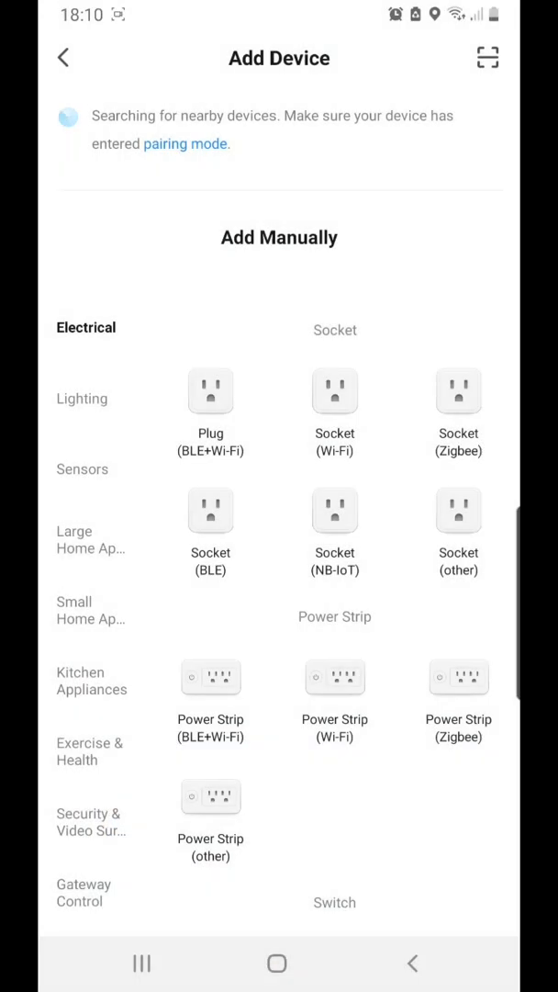
Choose the robot vacuum under Small Home Appliances in the manual device list
{"action": "scroll", "scroll_direction": "down", "scroll_amount": 3}
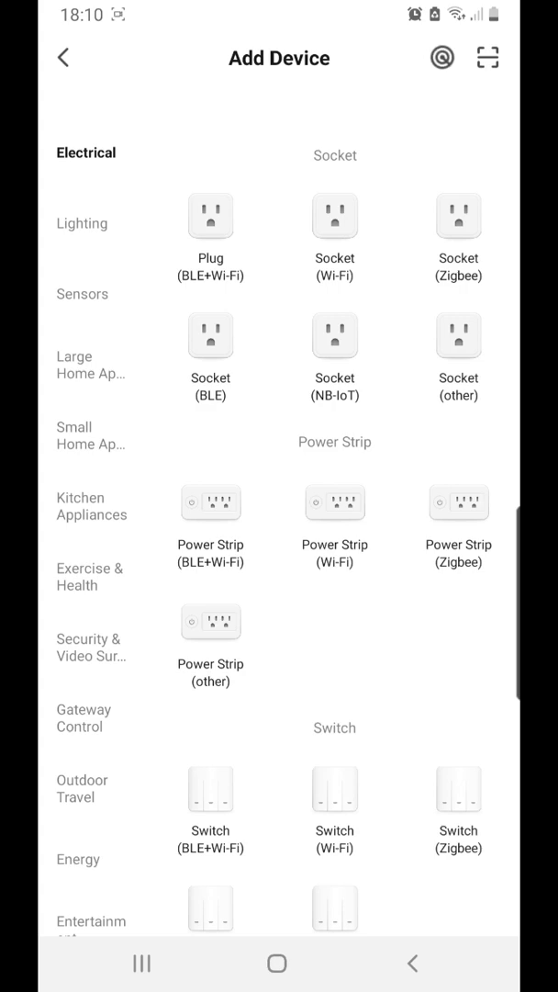
{"action": "left_click", "coordinate": [90, 436]}
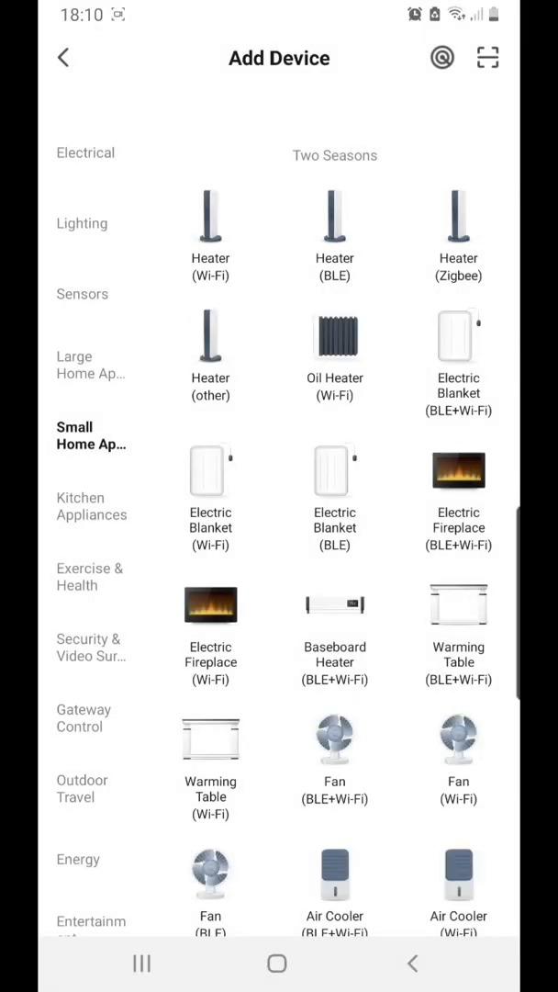
{"action": "scroll", "scroll_direction": "down", "scroll_amount": 3}
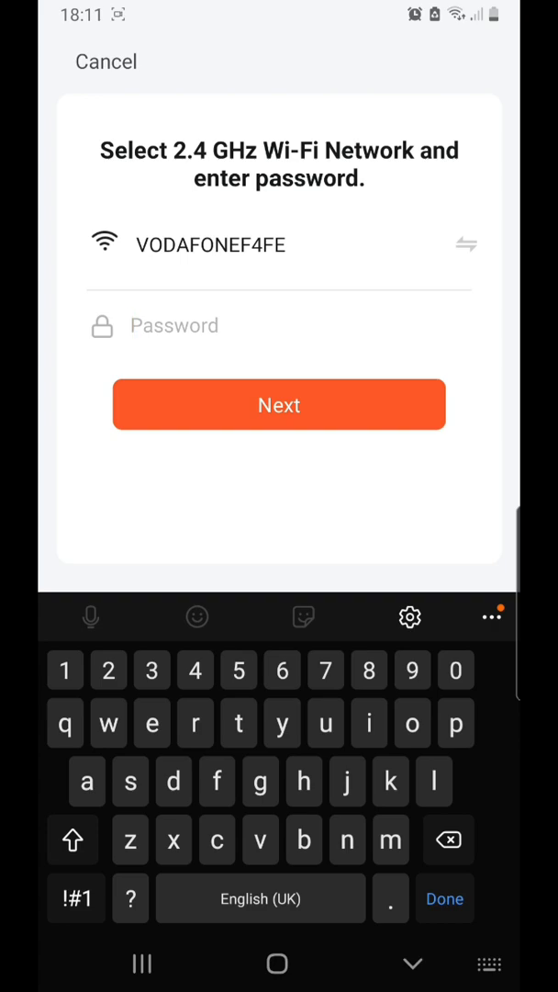
Enter the VODAFONEF4FE Wi-Fi password and continue
{"action": "left_click", "coordinate": [73, 839]}
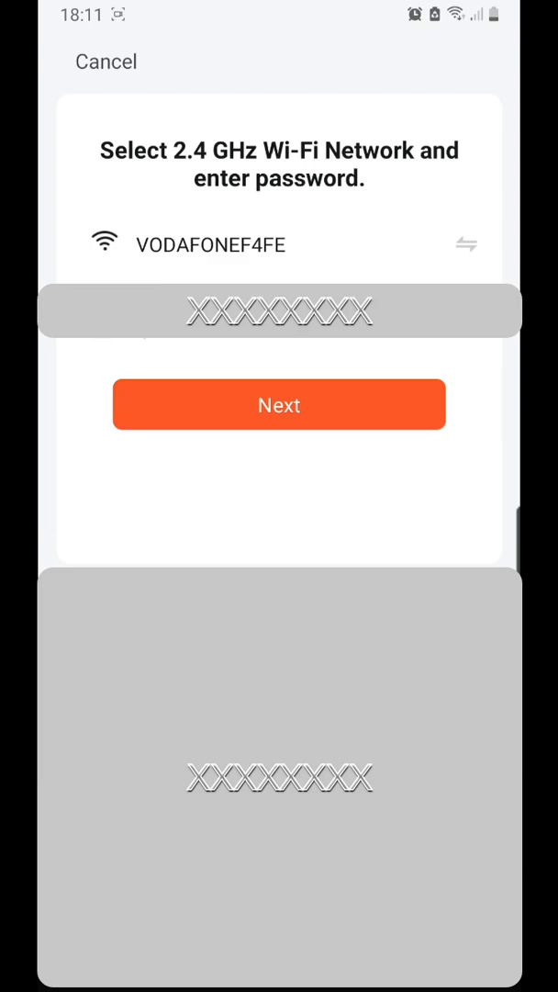
{"action": "left_click", "coordinate": [279, 404]}
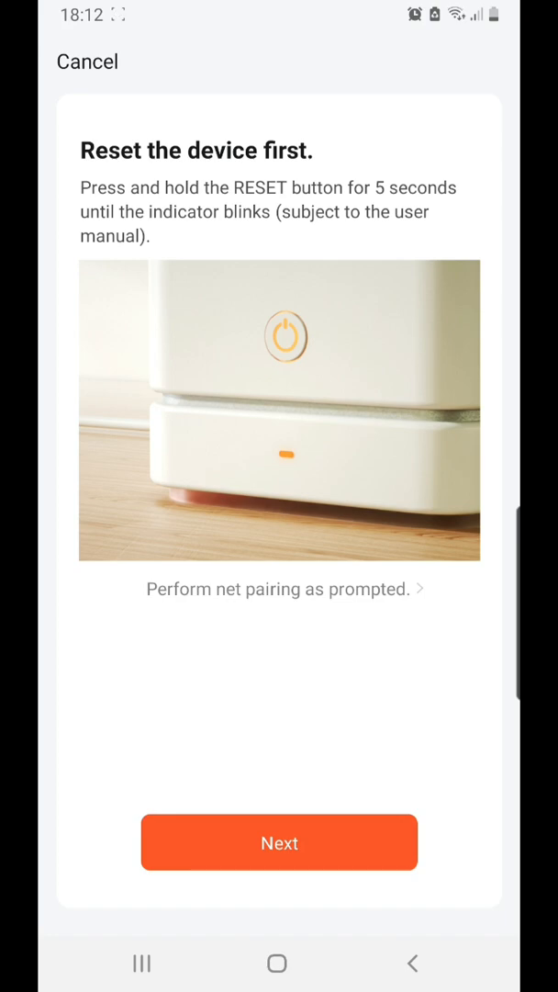
Confirm the vacuum is reset, pick the indicator light mode, and run pairing
{"action": "left_click", "coordinate": [280, 843]}
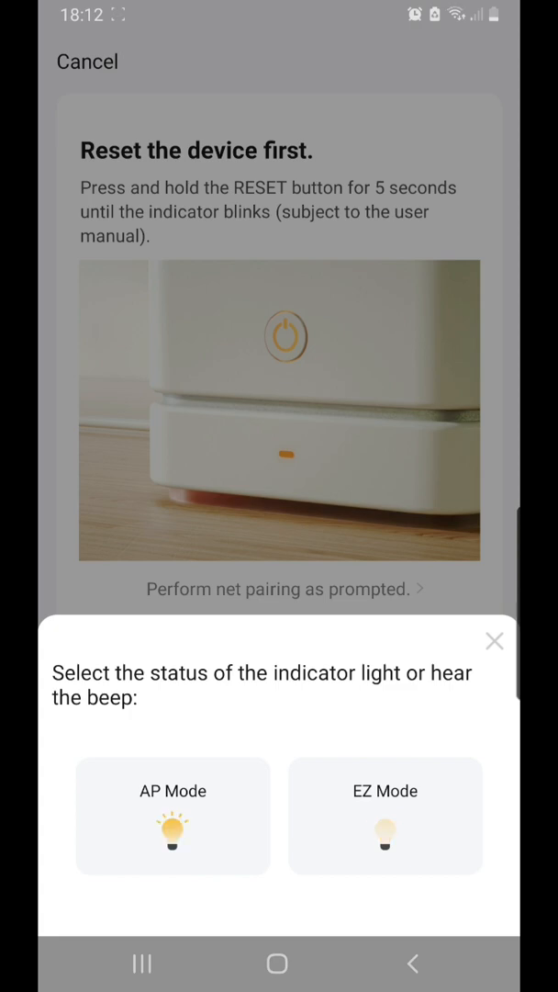
{"action": "left_click", "coordinate": [385, 816]}
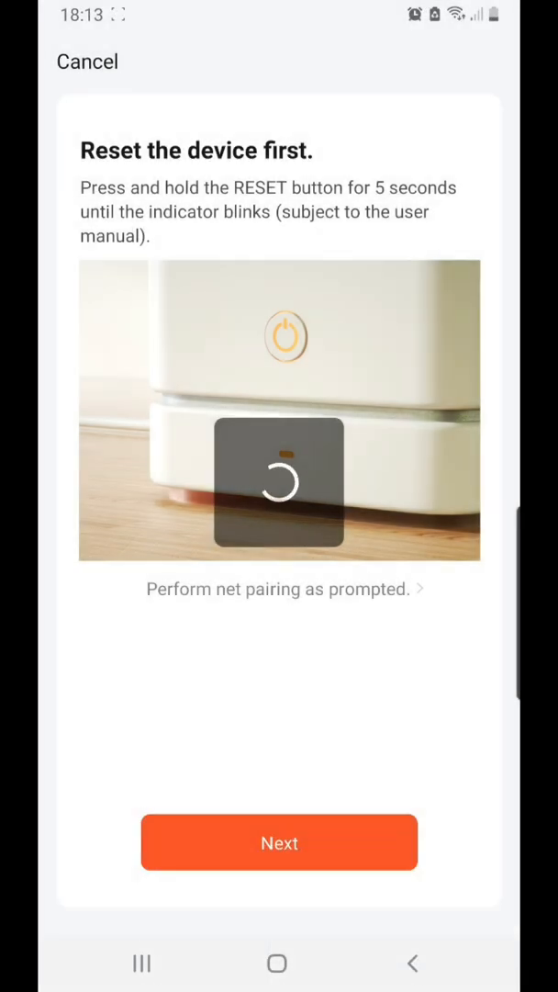
{"action": "left_click", "coordinate": [279, 843]}
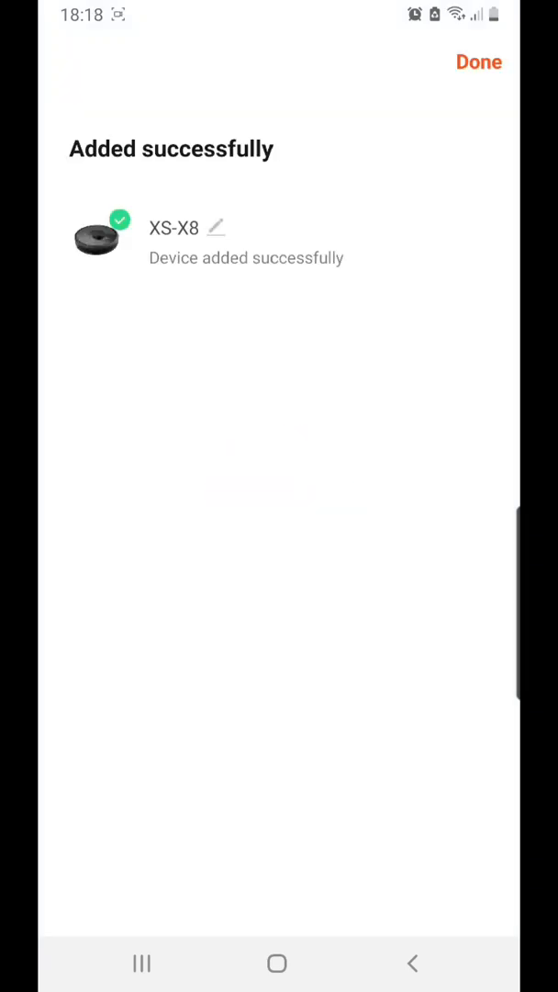
Keep the device name XS-X8 and finish adding it
{"action": "left_click", "coordinate": [218, 228]}
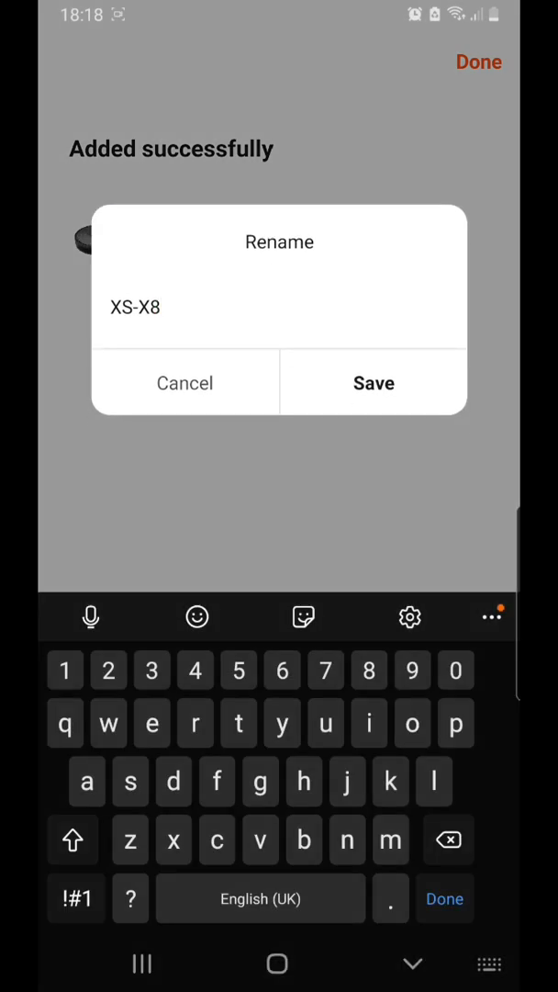
{"action": "left_click", "coordinate": [374, 382]}
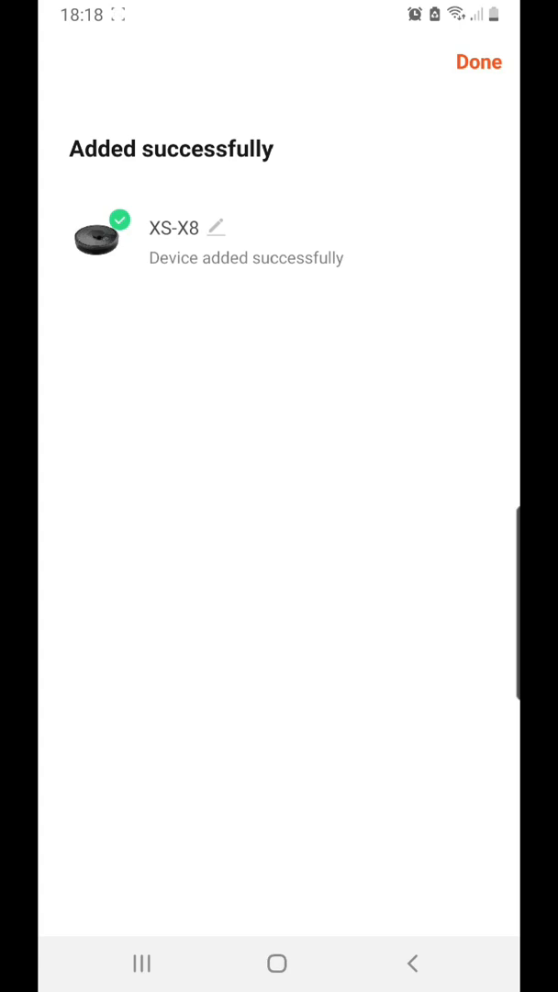
{"action": "left_click", "coordinate": [479, 62]}
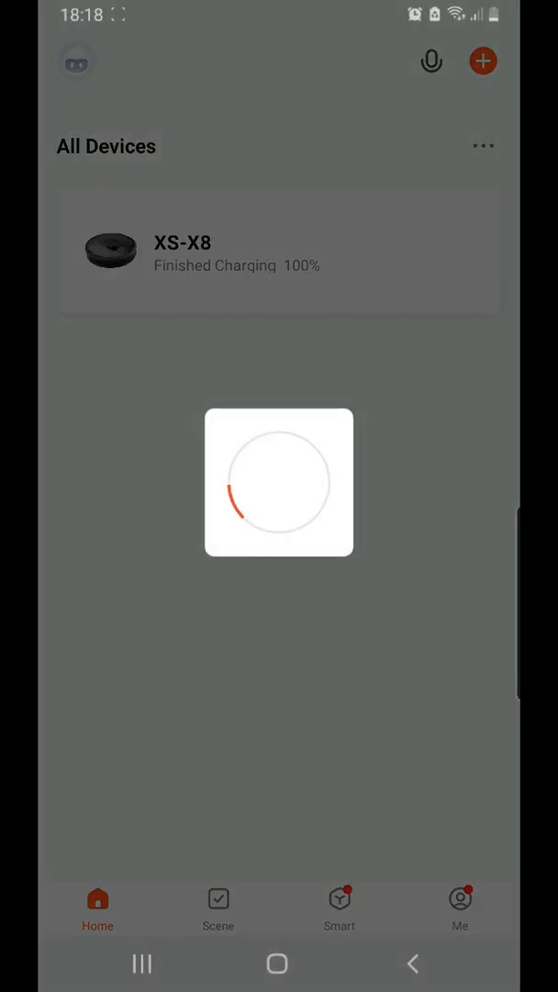